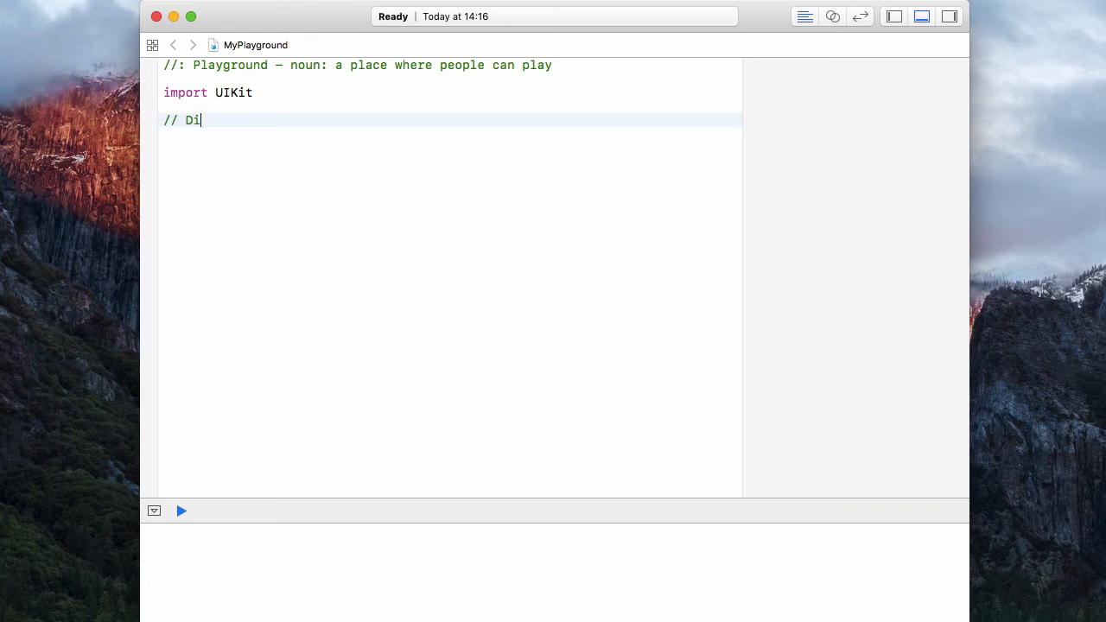
Write the comment // Dictionary<Key, Value> below import UIKit and start a new line
{"action": "type", "text": "ctionary"}
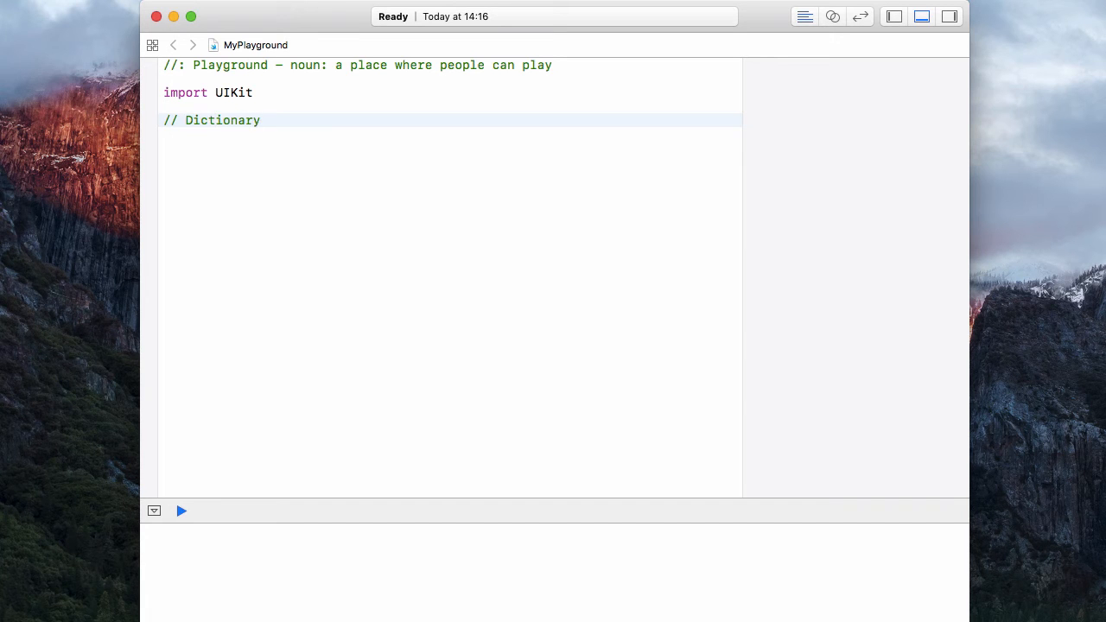
{"action": "type", "text": "<K"}
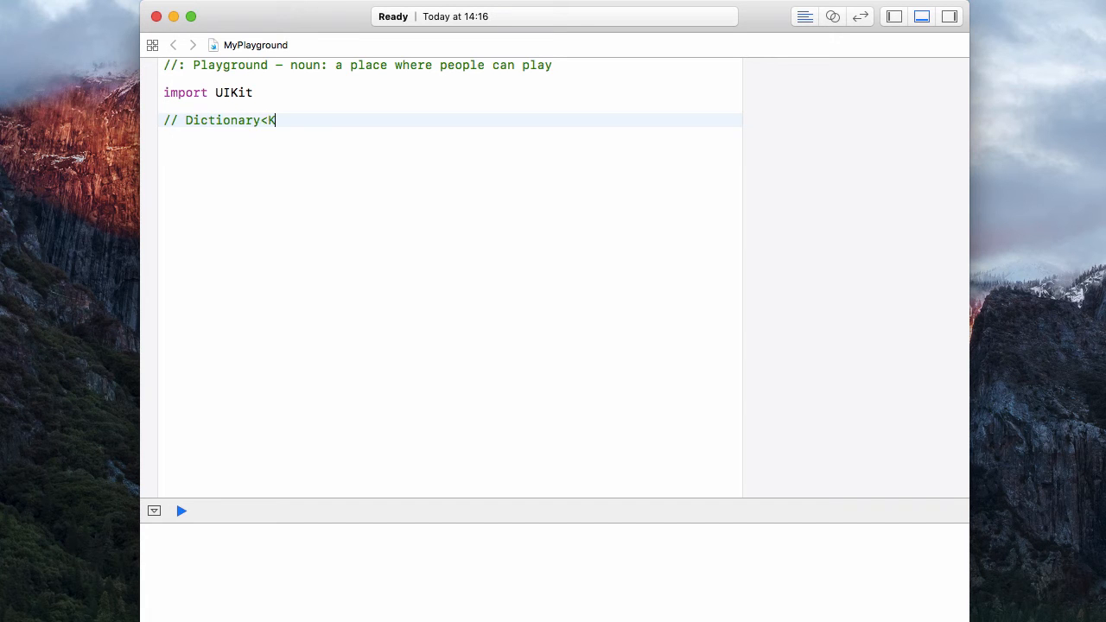
{"action": "type", "text": "ey, Value"}
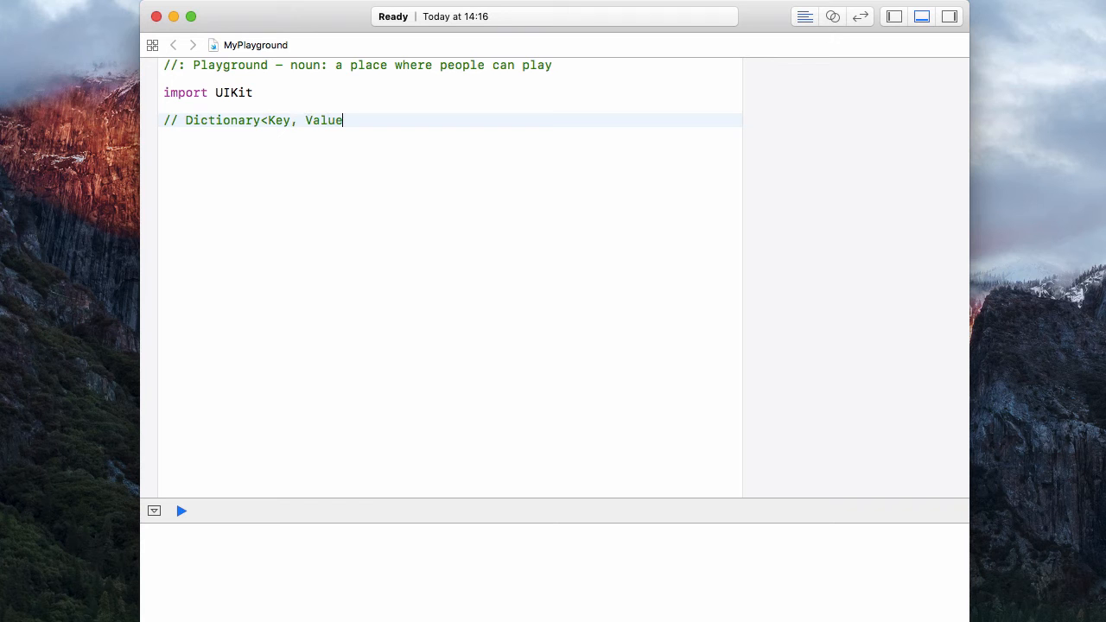
{"action": "type", "text": ">"}
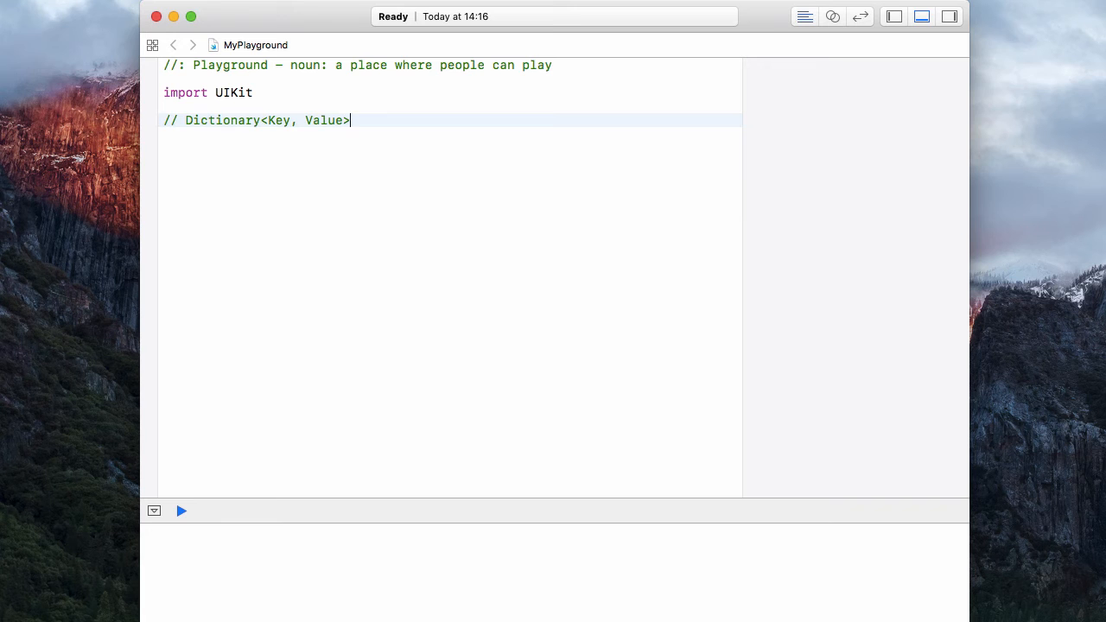
{"action": "left_click", "coordinate": [181, 511]}
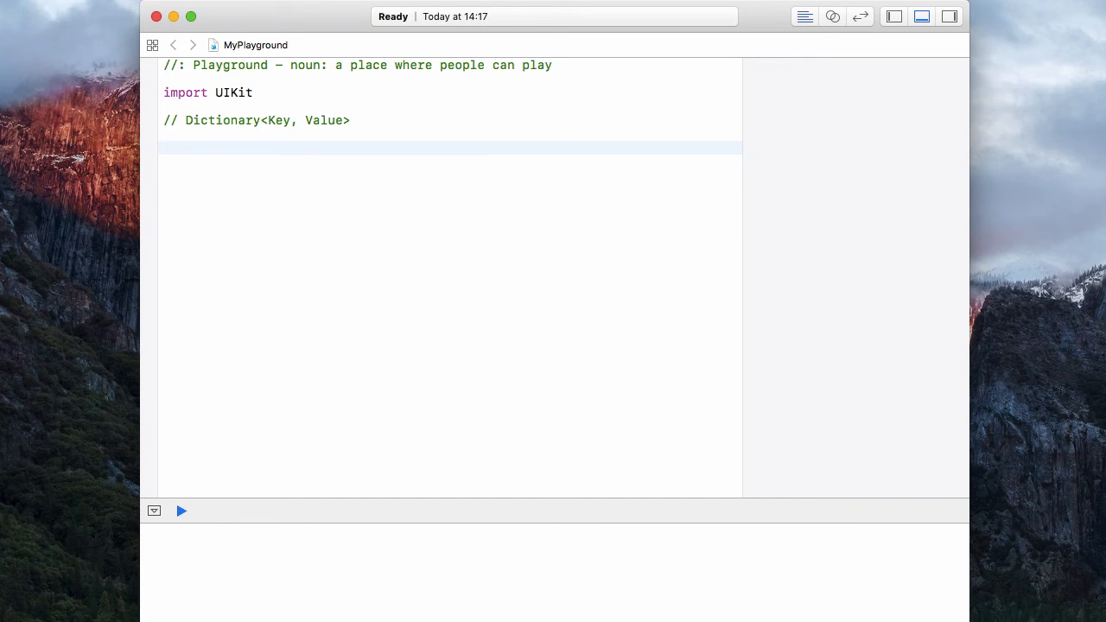
Declare var namesOfIntegers = [Int: String]() as an empty dictionary
{"action": "type", "text": "var"}
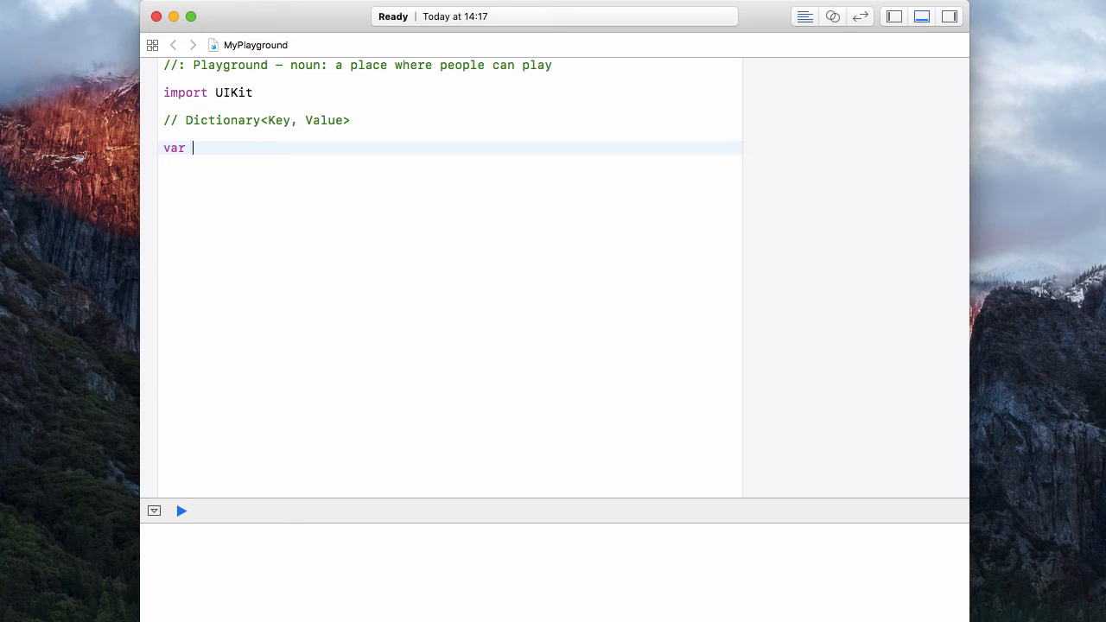
{"action": "type", "text": "namesOf"}
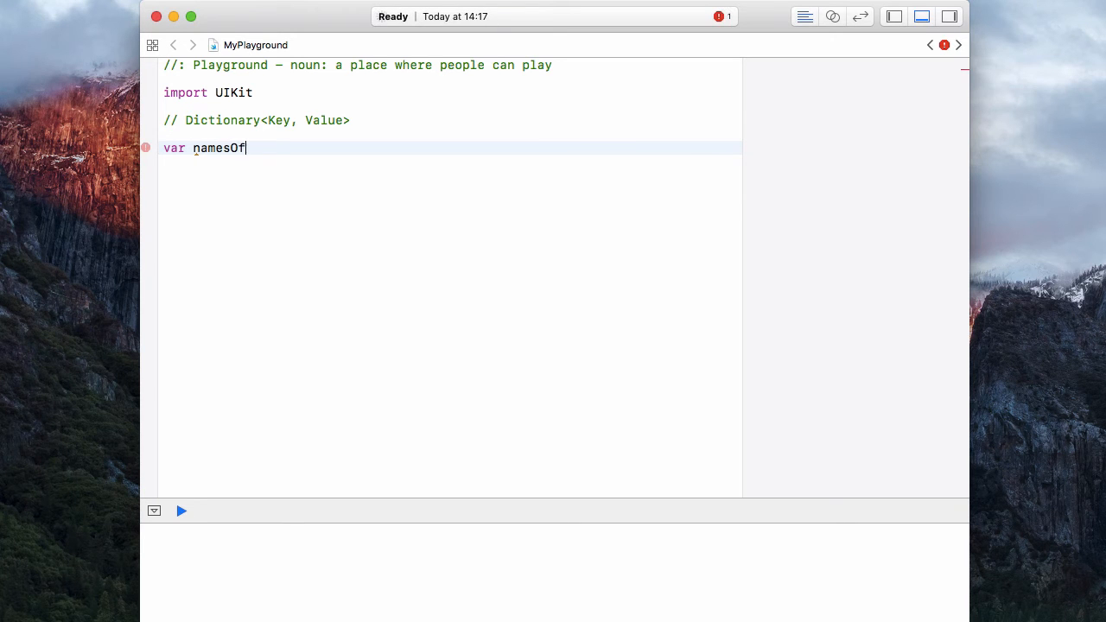
{"action": "type", "text": "Integers"}
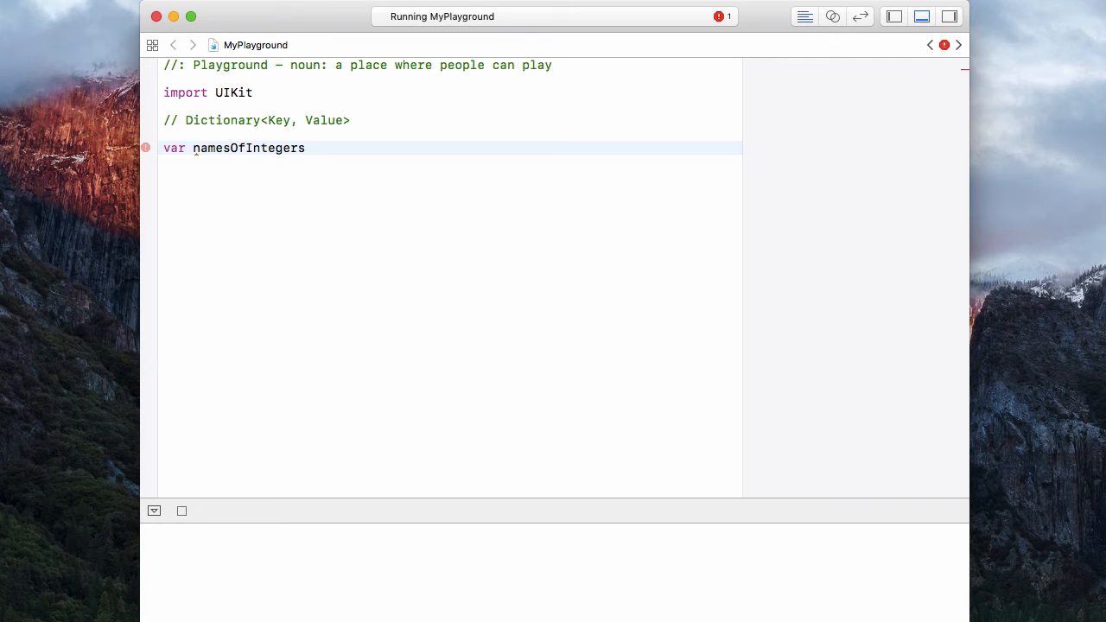
{"action": "type", "text": "="}
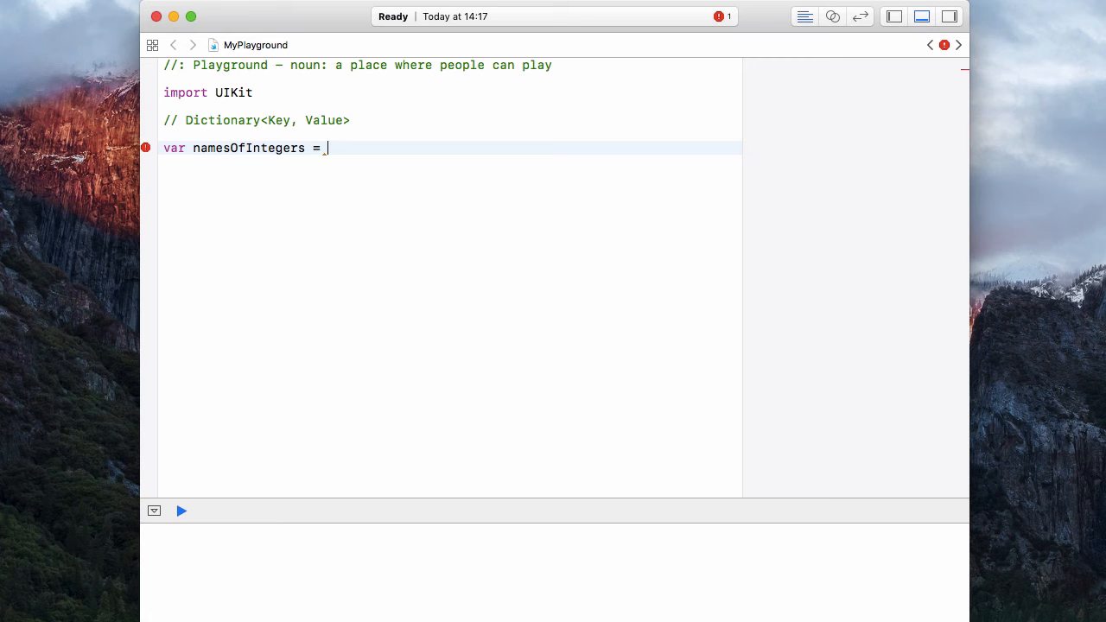
{"action": "type", "text": "[Int"}
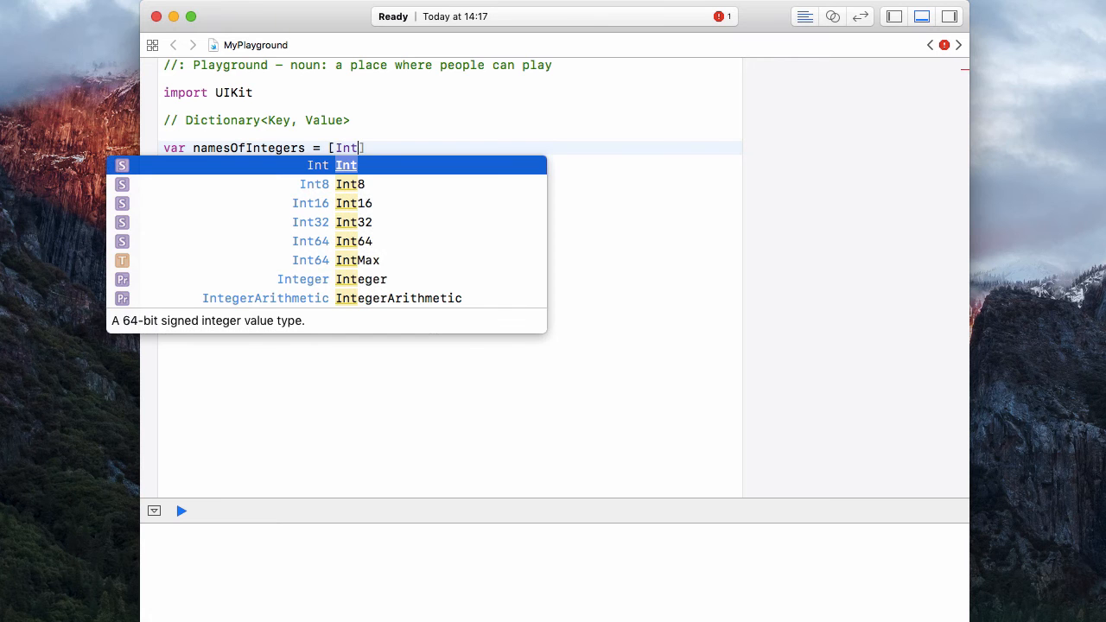
{"action": "left_click", "coordinate": [181, 510]}
{"action": "type", "text": ": "}
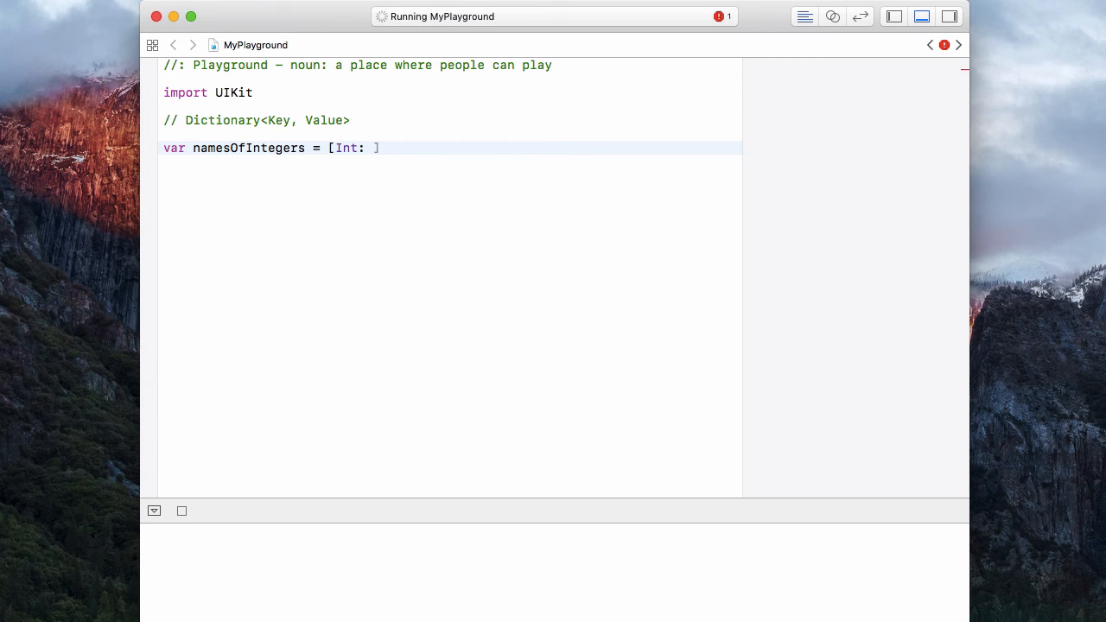
{"action": "type", "text": "S"}
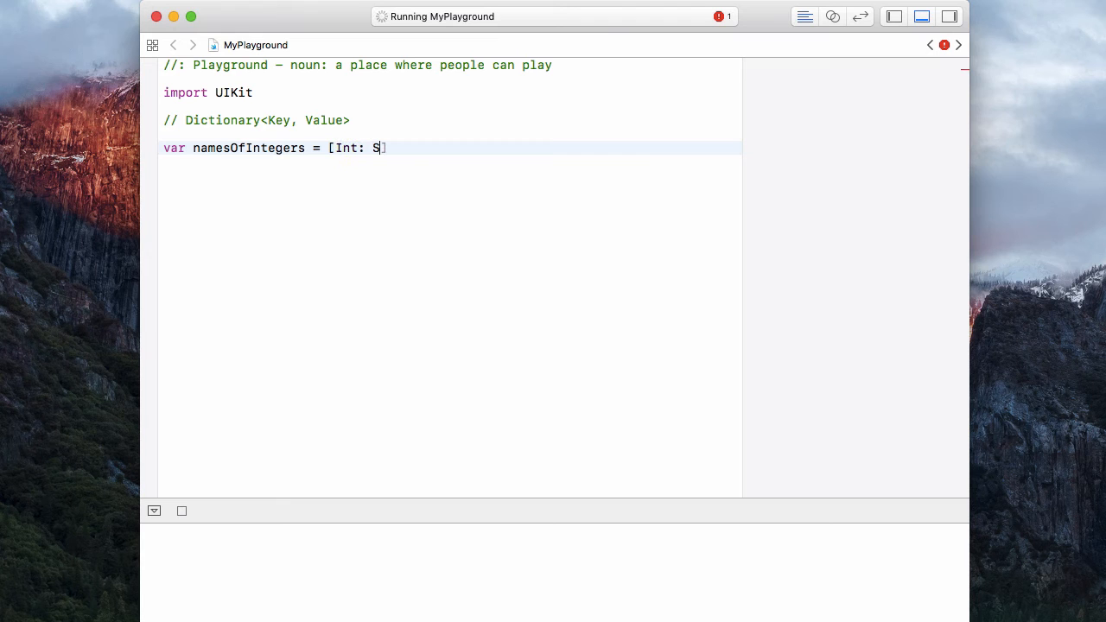
{"action": "type", "text": "tring"}
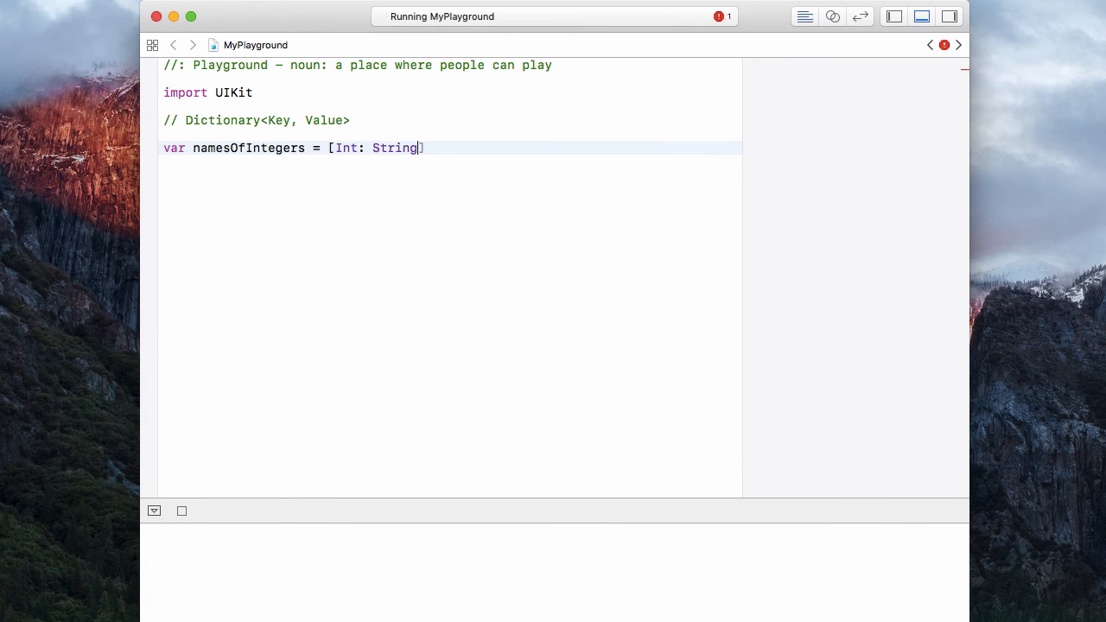
{"action": "type", "text": "()"}
{"action": "type", "text": "namesOfIntegers"}
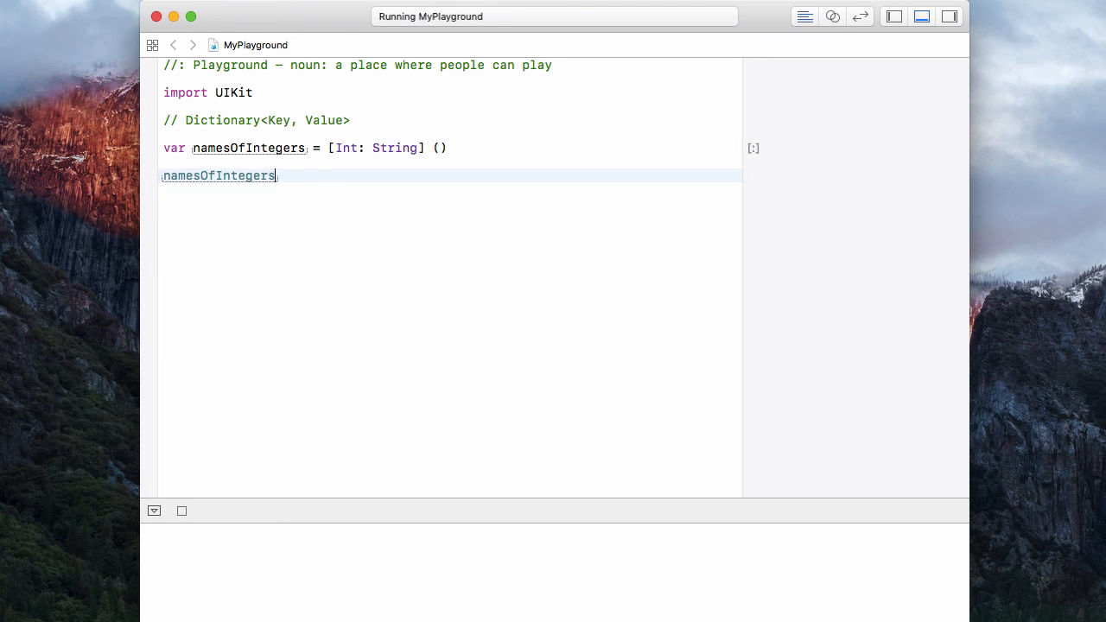
Assign "two" to key 2 with namesOfIntegers[2] = "two"
{"action": "type", "text": "["}
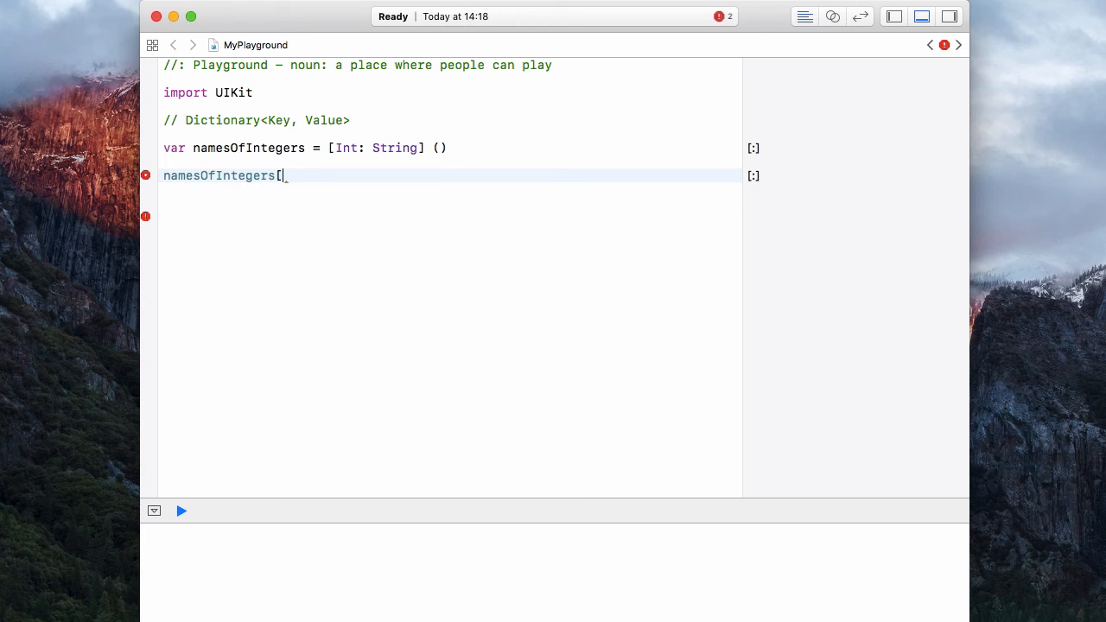
{"action": "type", "text": "2]"}
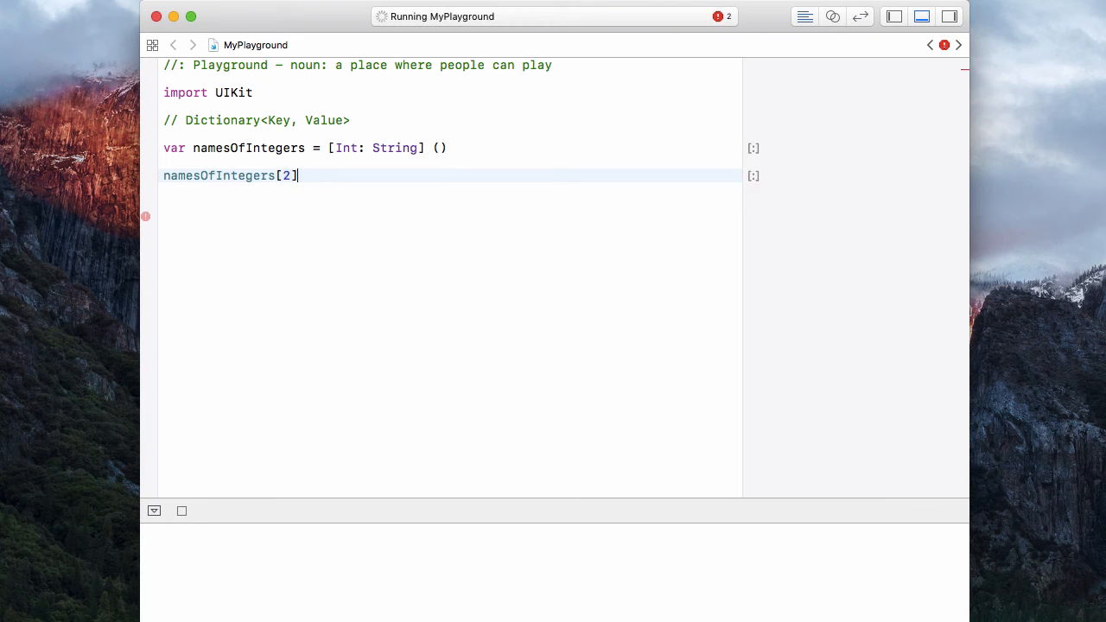
{"action": "type", "text": "="}
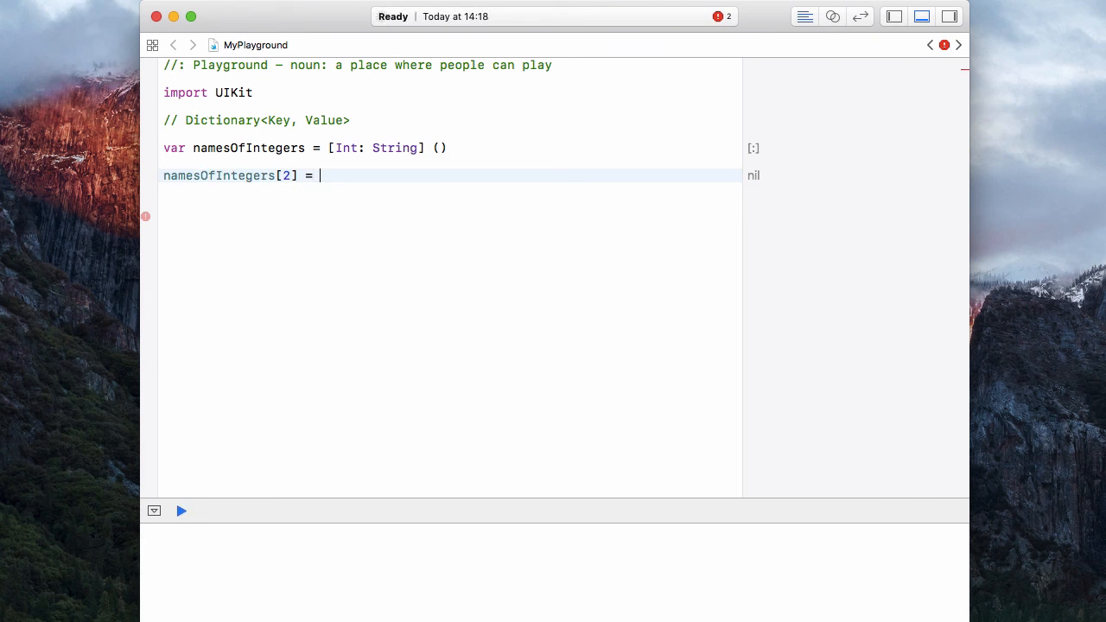
{"action": "type", "text": "\"two\""}
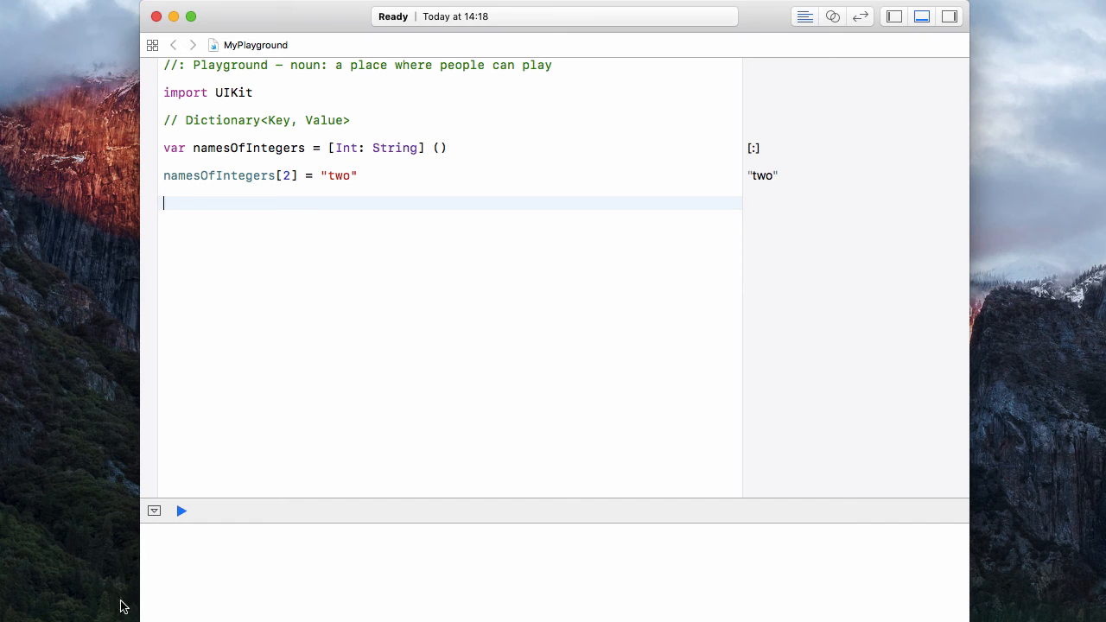
{"action": "mouse_move", "coordinate": [374, 148]}
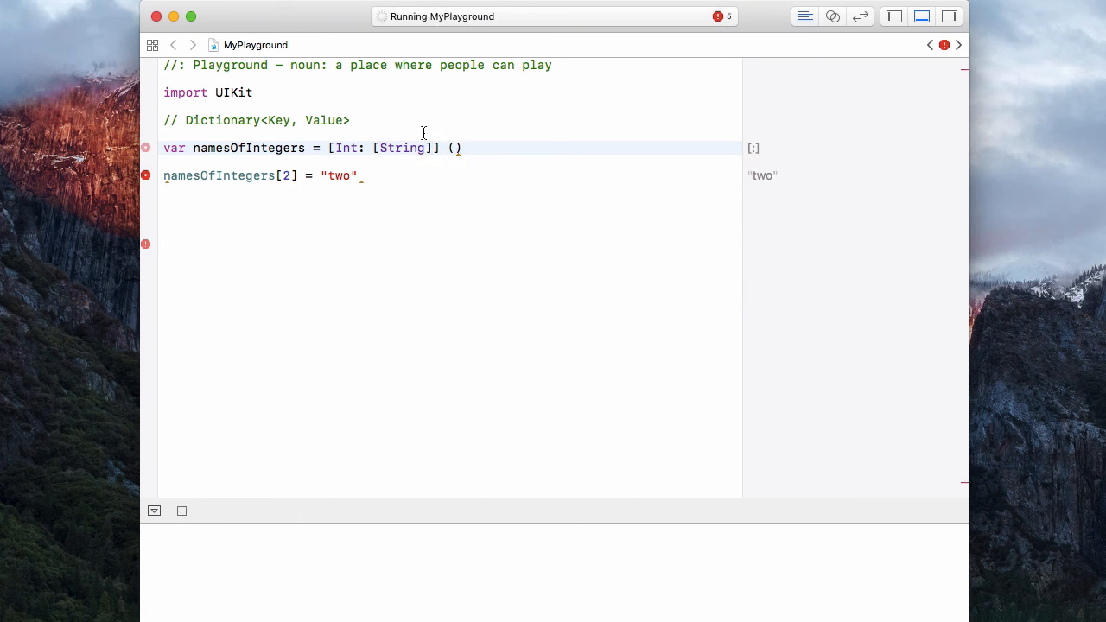
Check the type-mismatch error and change the key 2 value to ["two", "dvah"]
{"action": "double_click", "coordinate": [402, 148]}
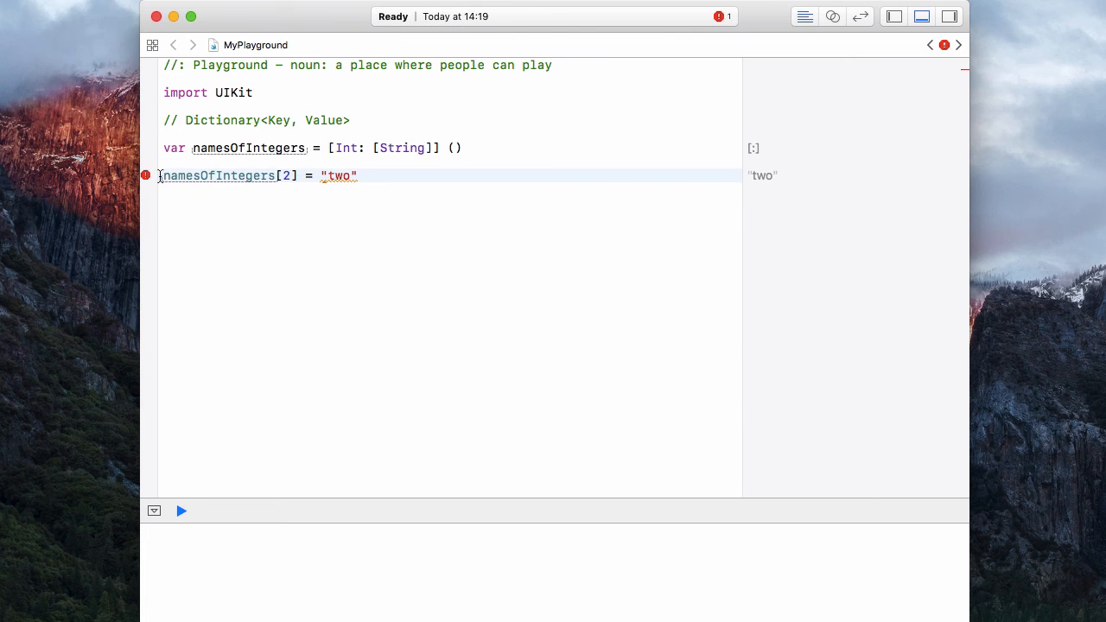
{"action": "left_click", "coordinate": [146, 176]}
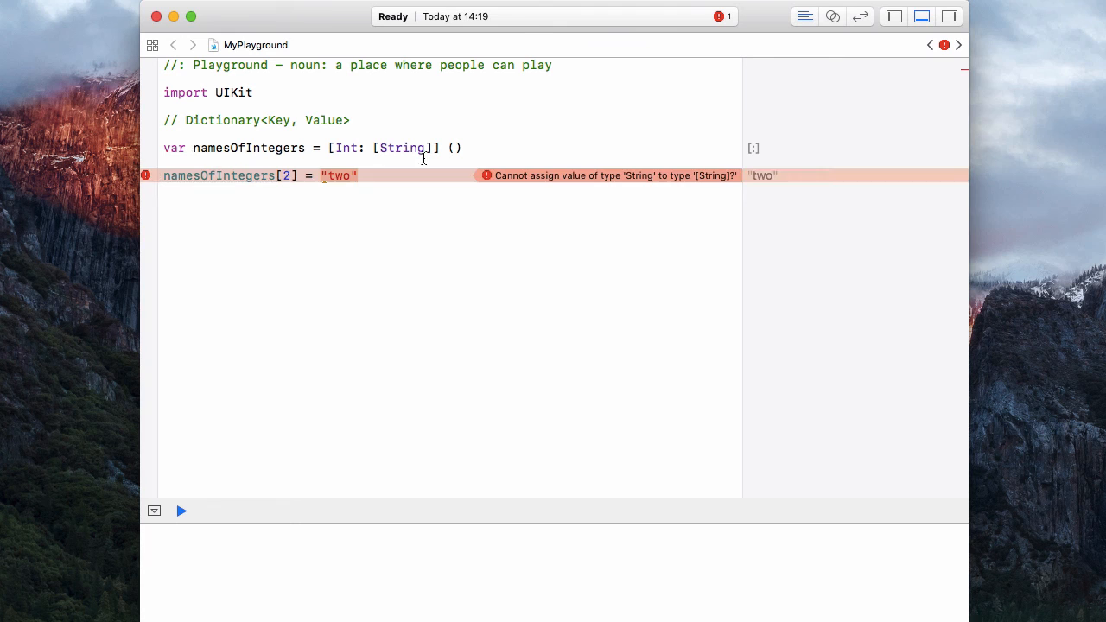
{"action": "type", "text": "["}
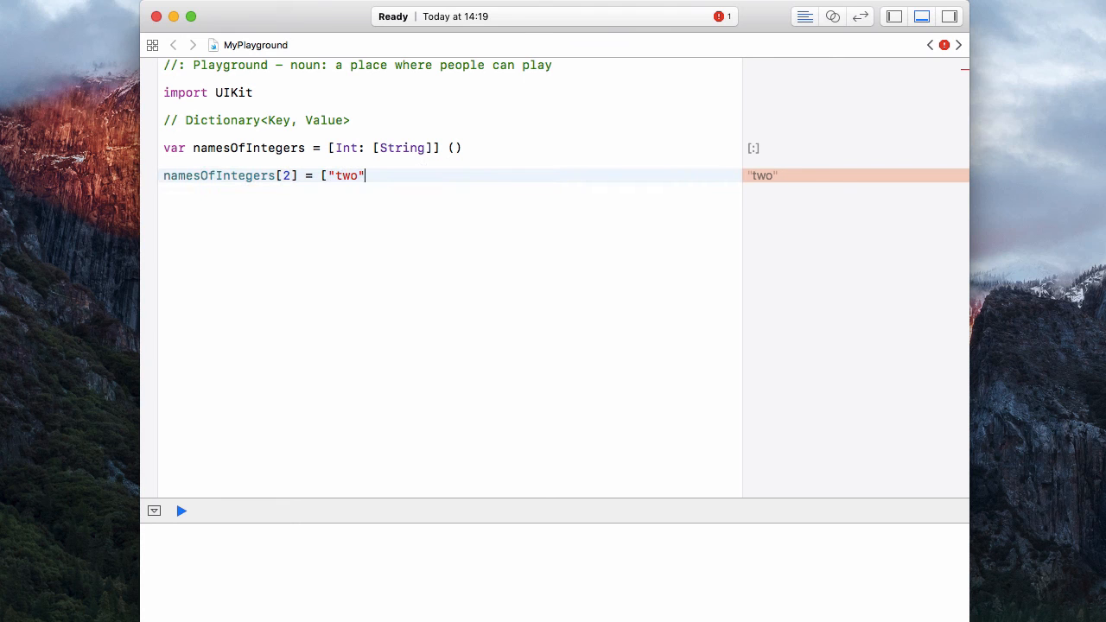
{"action": "type", "text": ", \"dva\""}
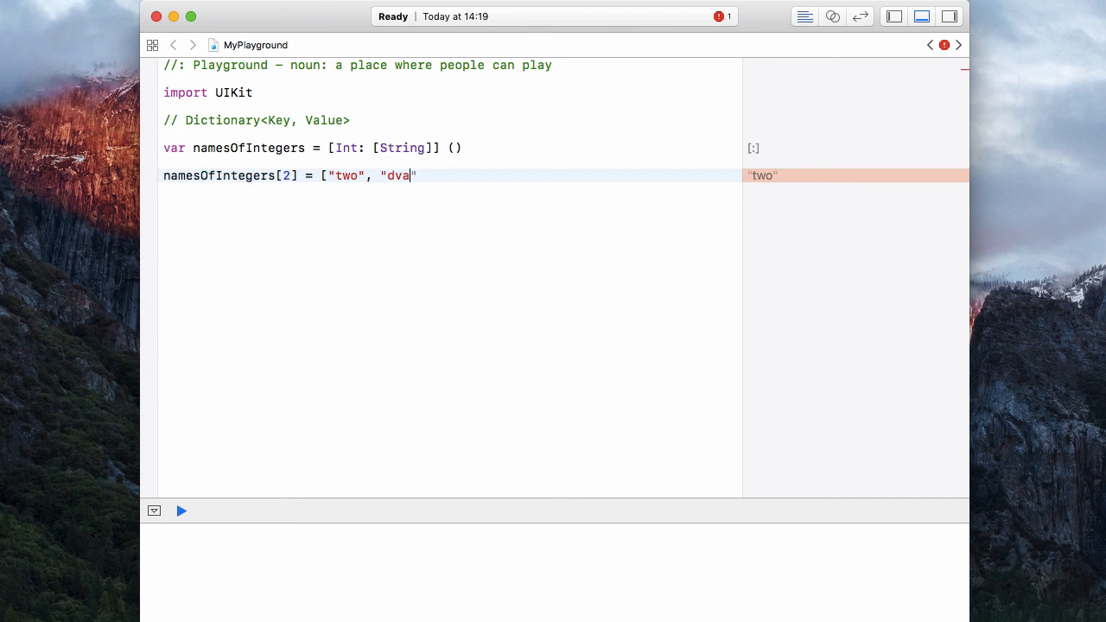
{"action": "type", "text": "h"}
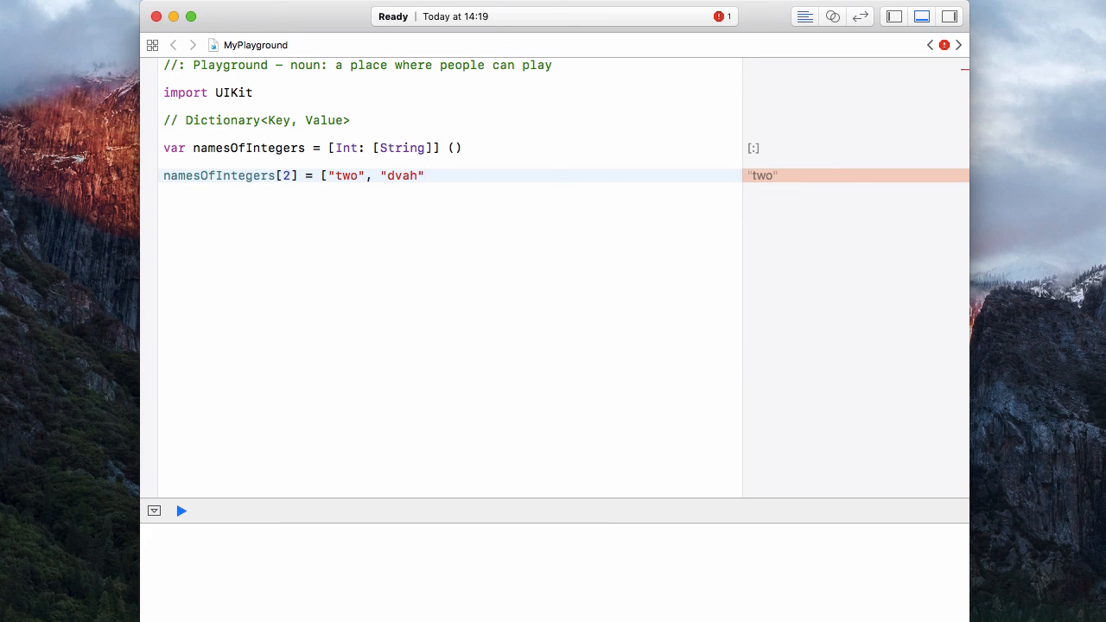
{"action": "type", "text": "]"}
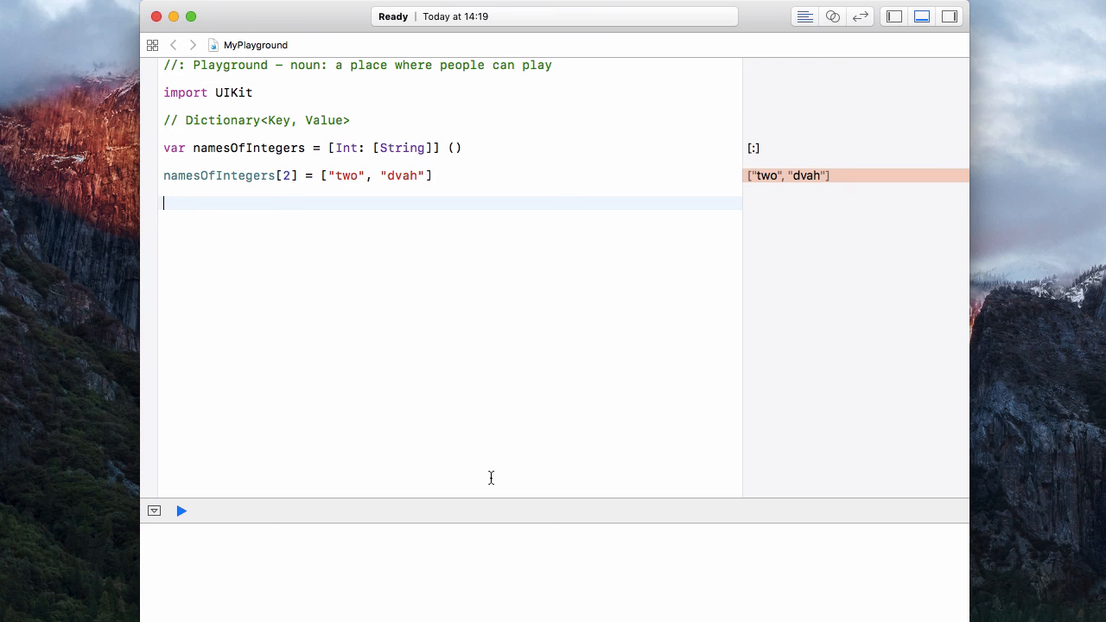
Type print(namesOfIntegers[2]?[ to start printing an element of the optional array
{"action": "type", "text": "print(ma,mesOfIntegers[2"}
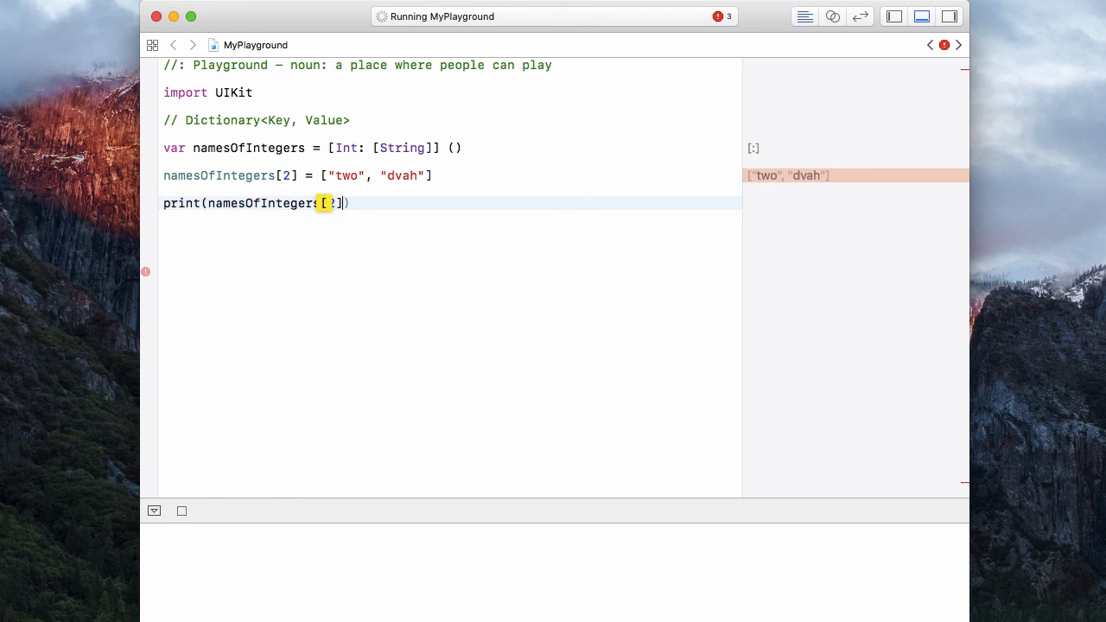
{"action": "type", "text": "2"}
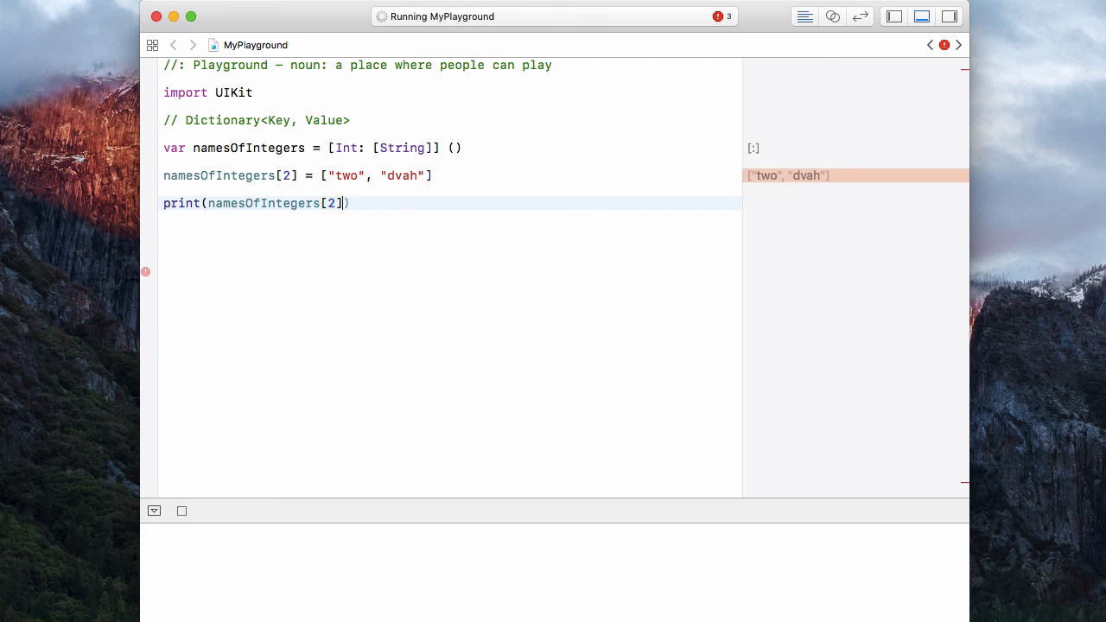
{"action": "type", "text": "?"}
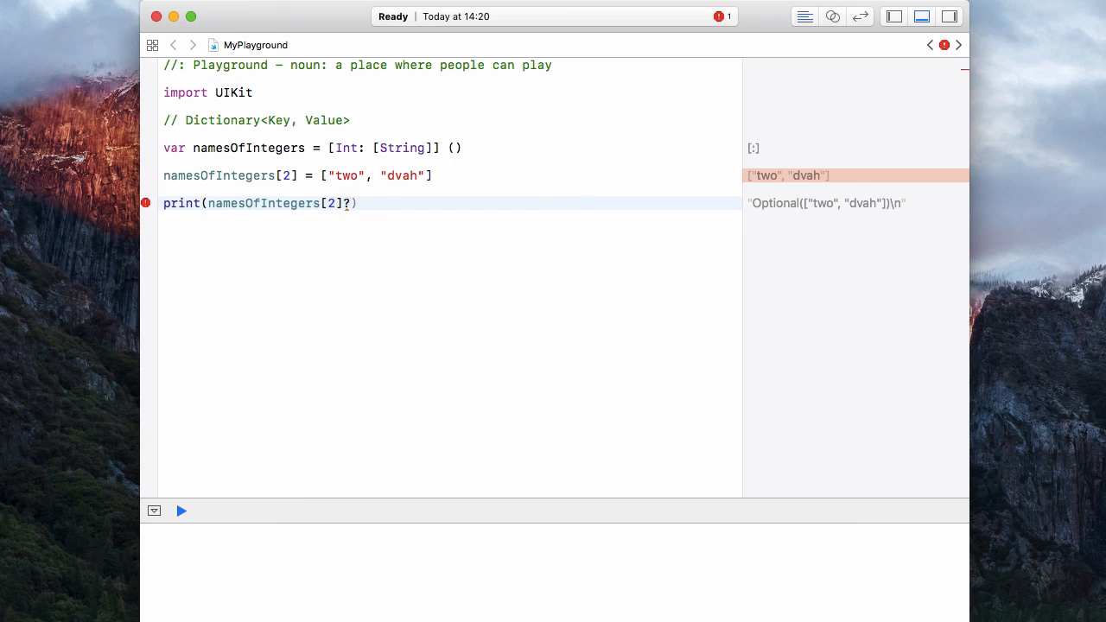
{"action": "type", "text": "["}
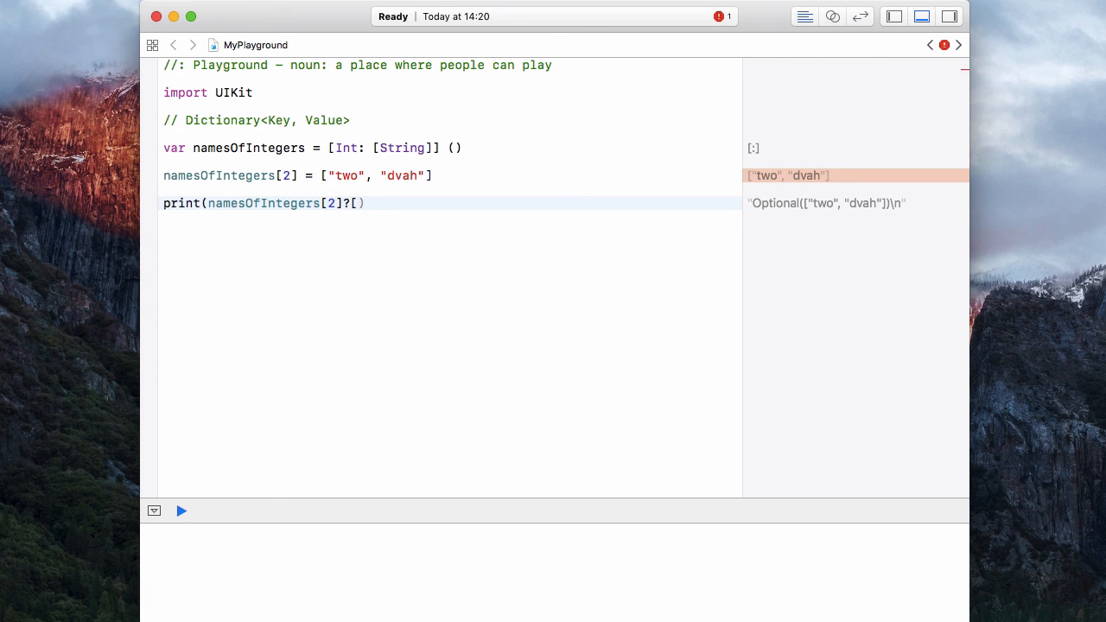